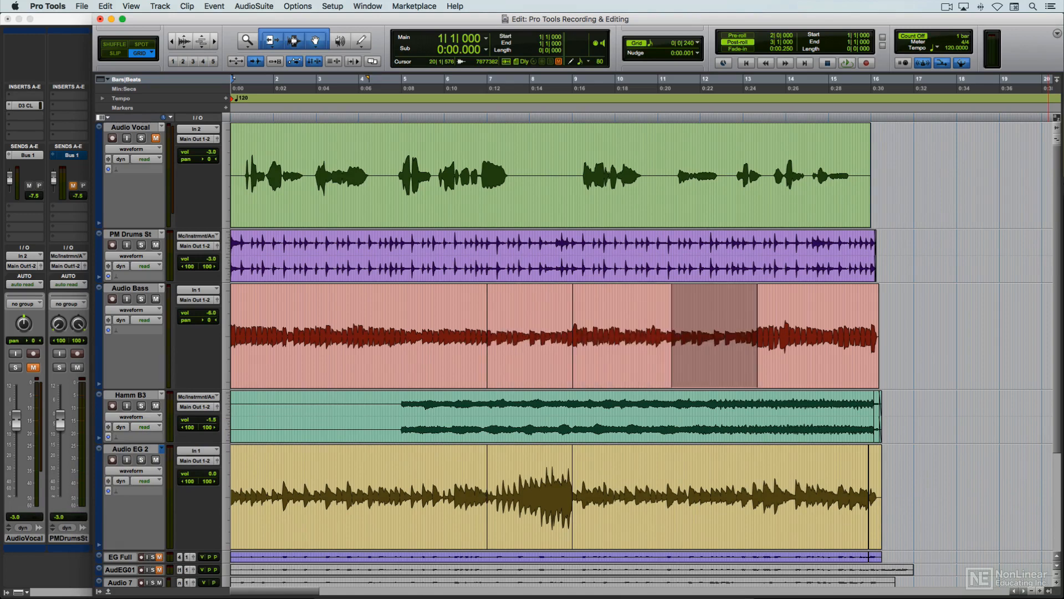
Bring up the Pro Tools Session w Audio folder in Finder with its five WAV files listed
click(713, 336)
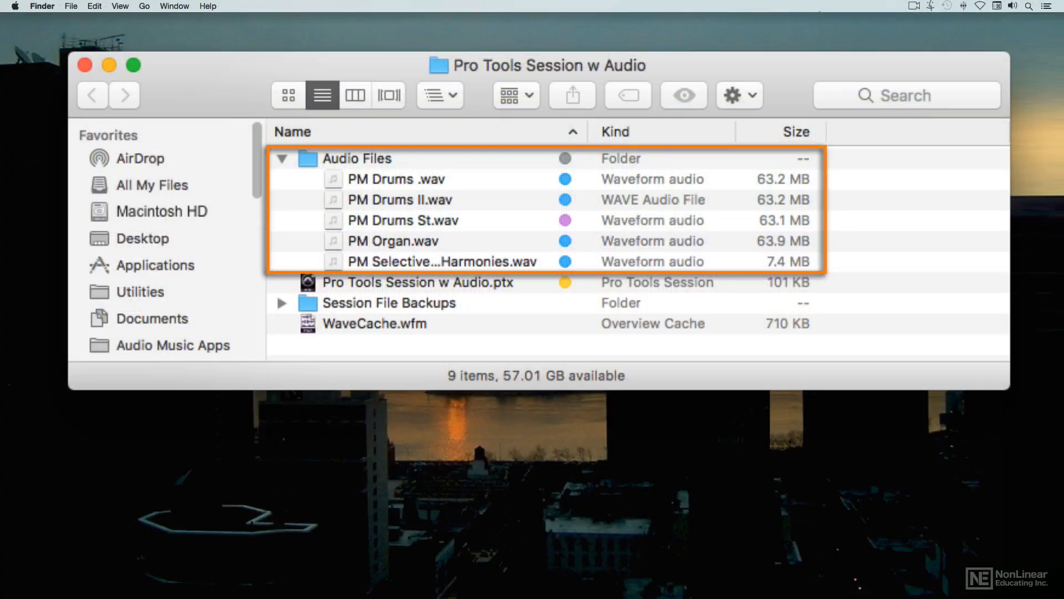
Expand the Bounced Files folder to reveal PM Stereo Master.wav
click(416, 283)
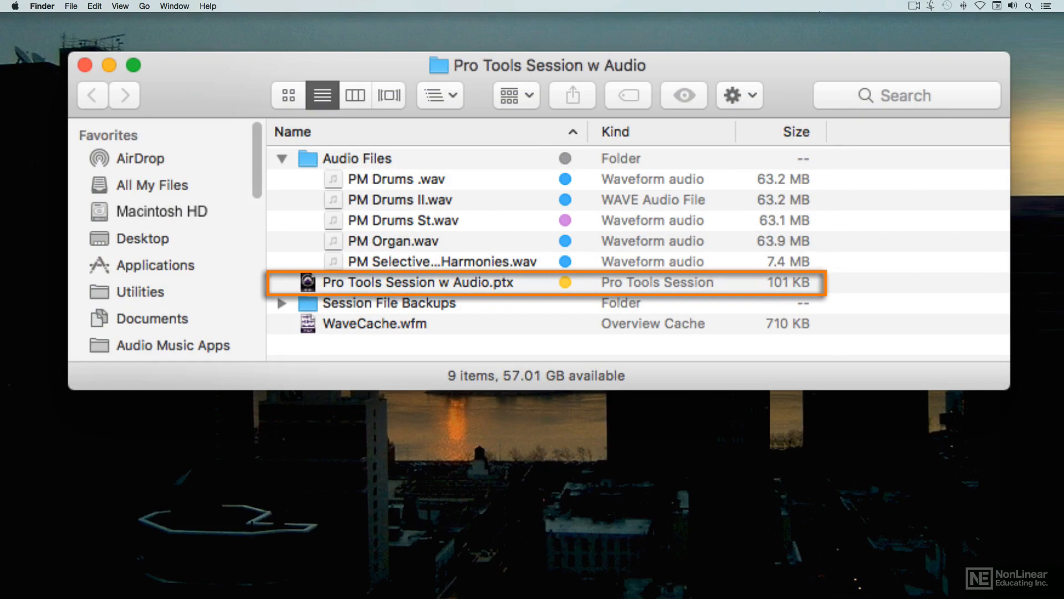
double_click(416, 282)
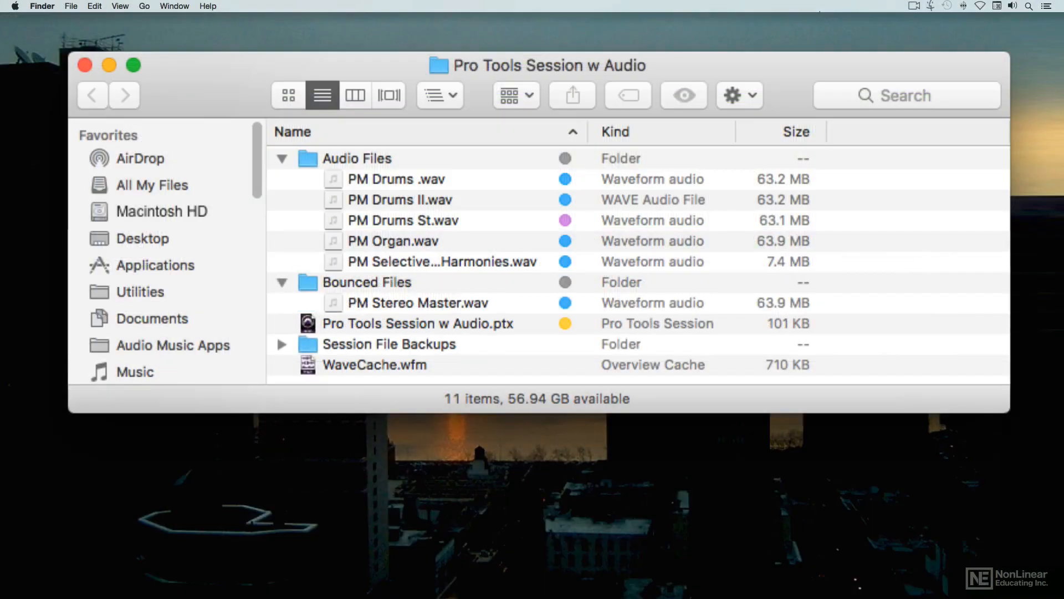
Reopen Pro Tools Session w Audio.ptx so the edit window with its tracks returns
click(418, 303)
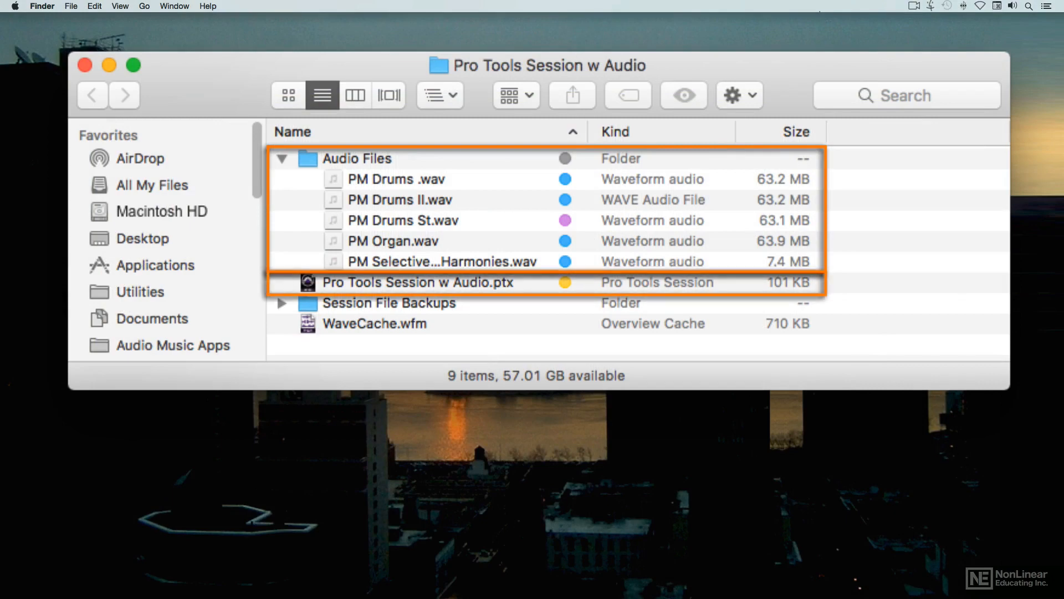
double_click(417, 281)
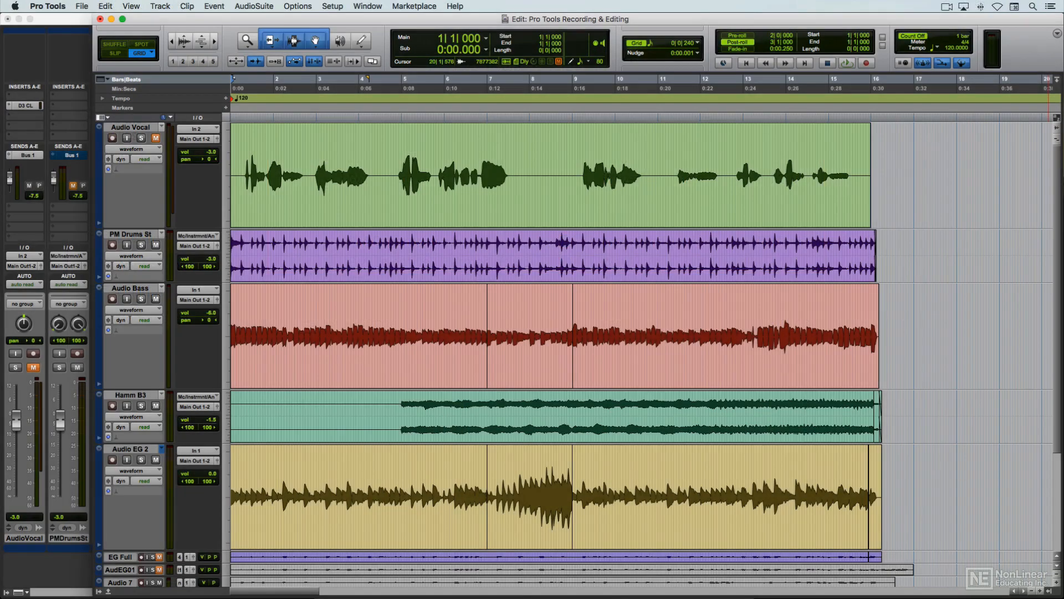